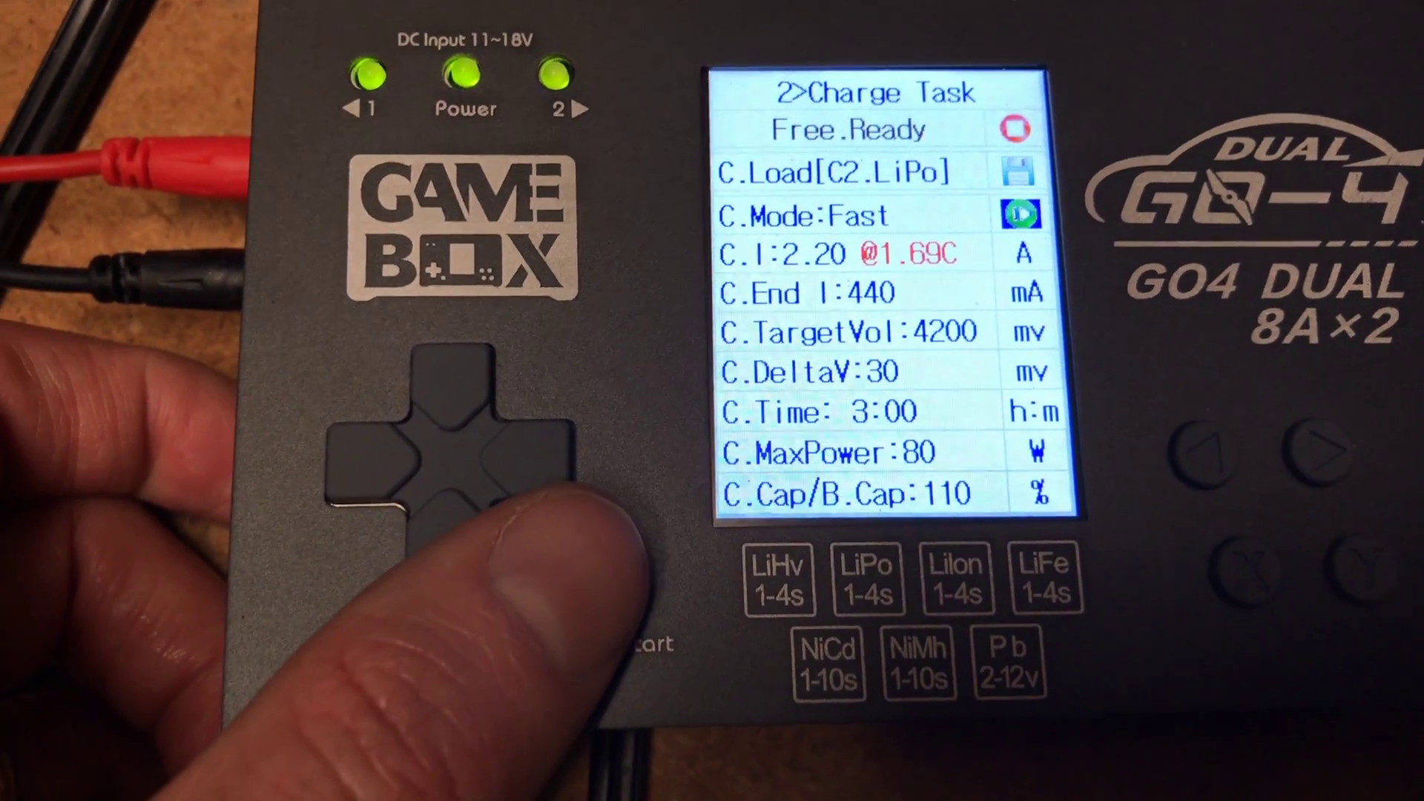
pyautogui.click(599, 566)
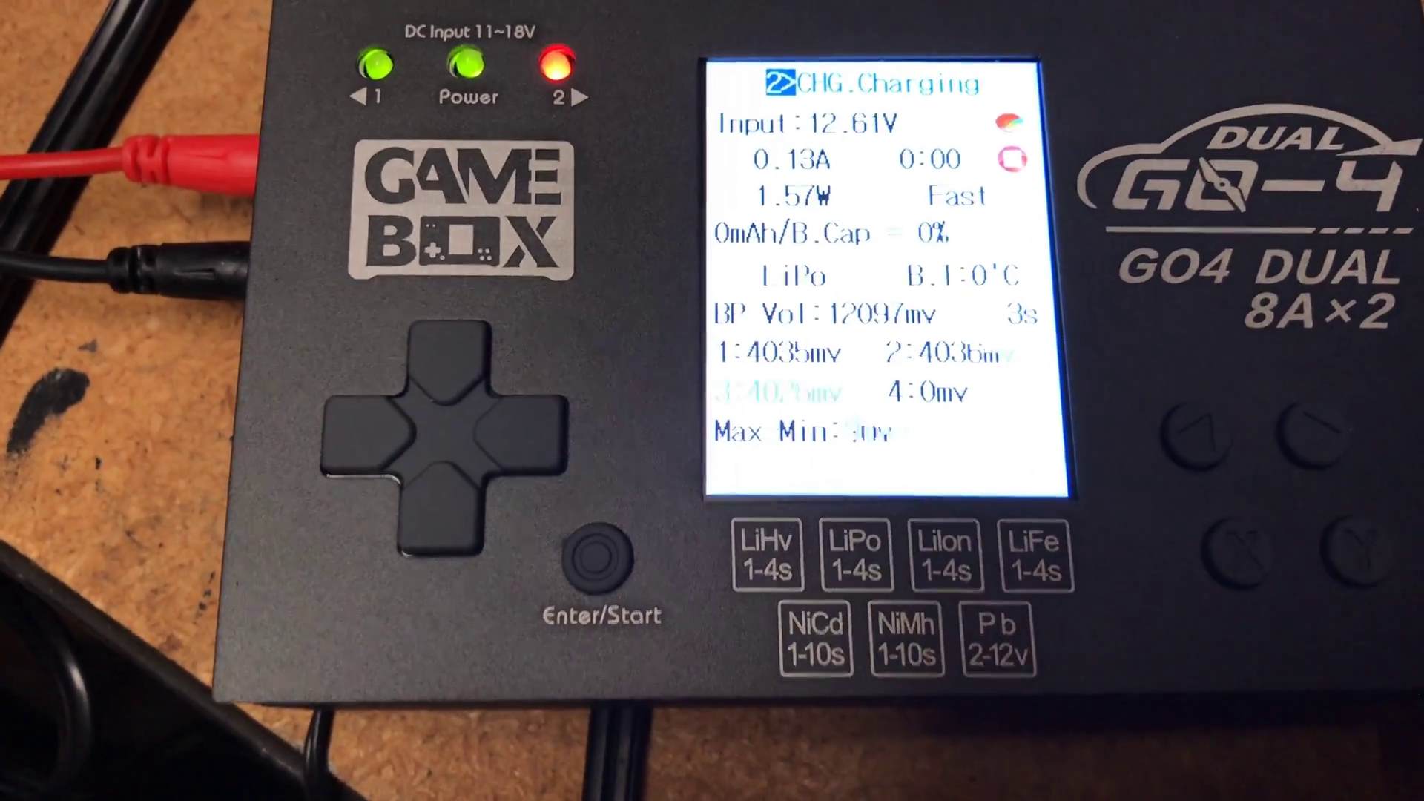